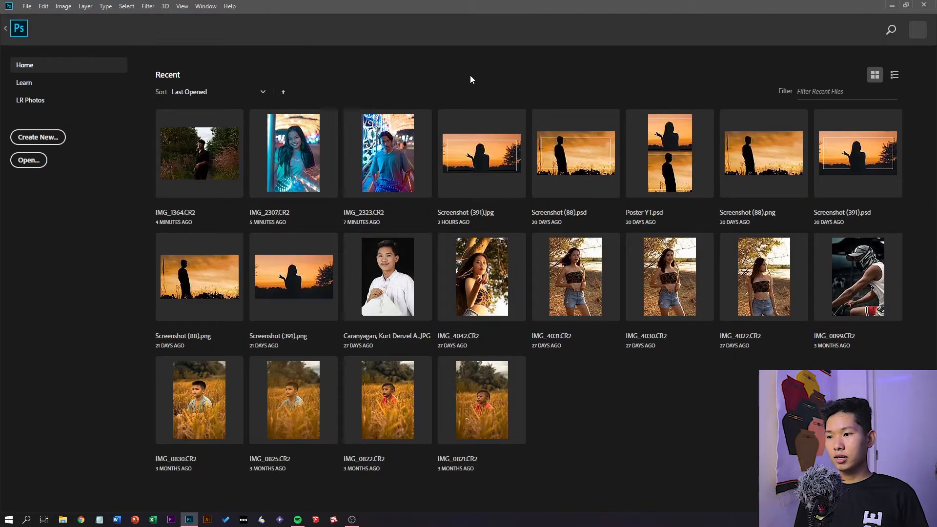
mouse_move(494, 78)
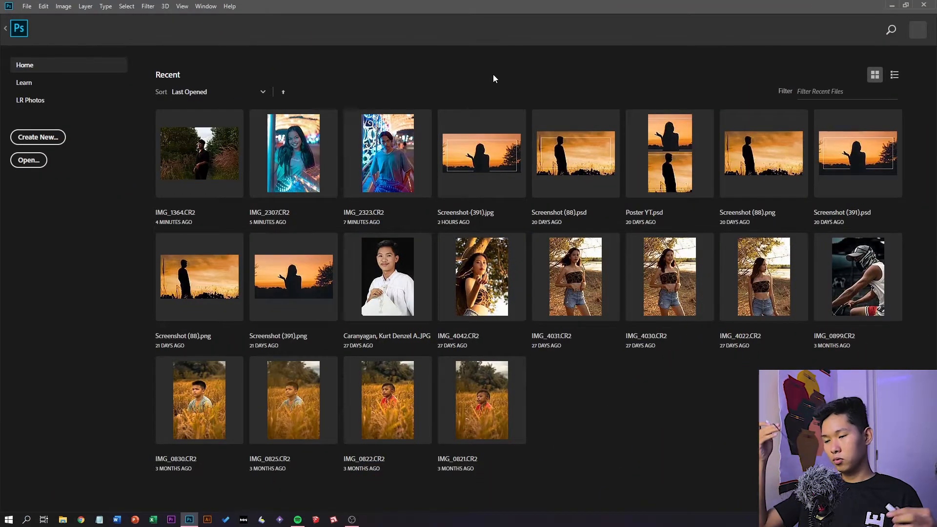
mouse_move(588, 401)
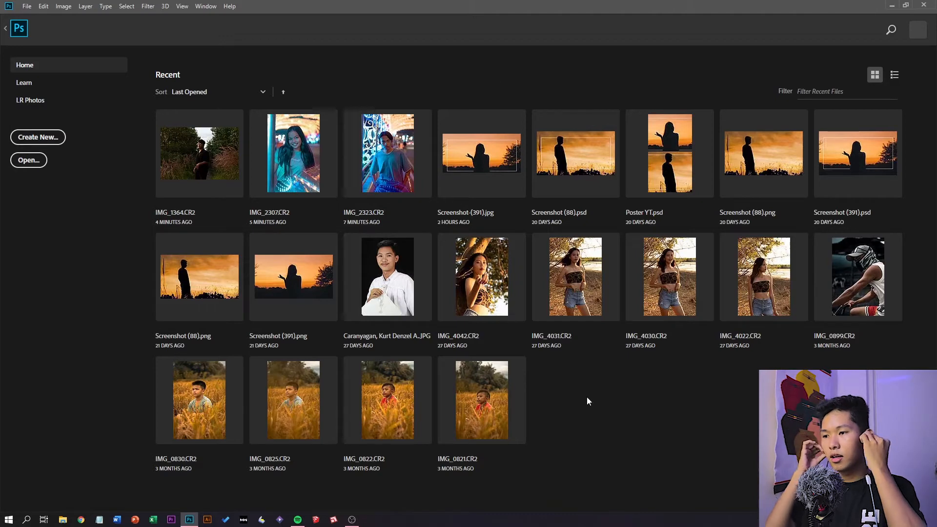
mouse_move(200, 152)
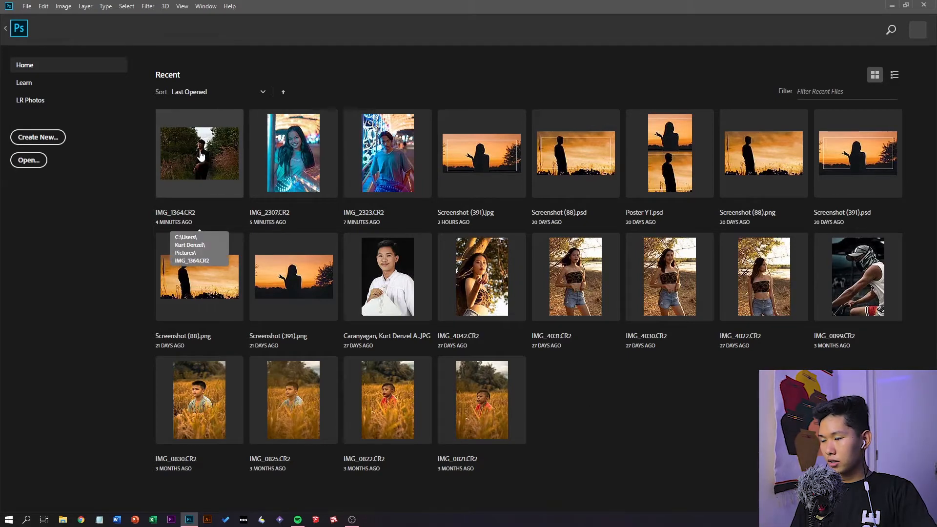
Load the grassy man-in-black portrait raw file into Camera Raw for editing
double_click(199, 154)
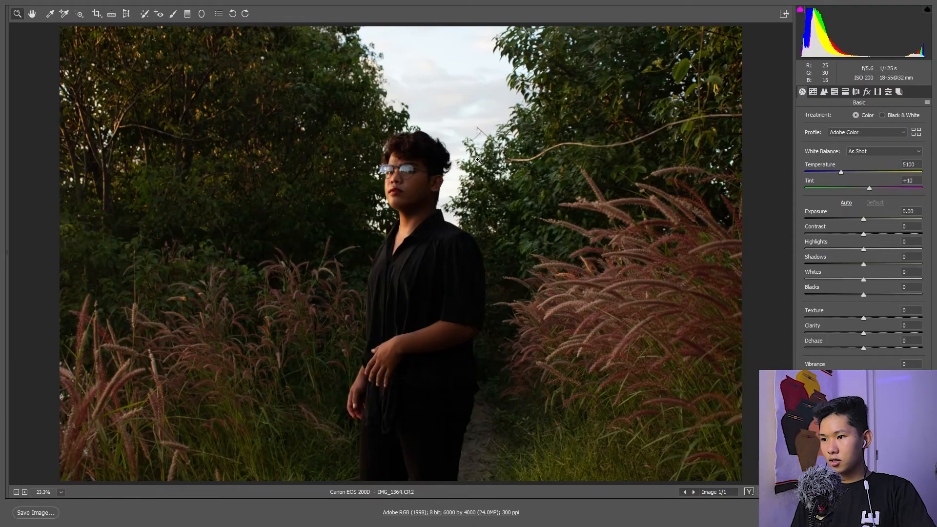
mouse_move(360, 180)
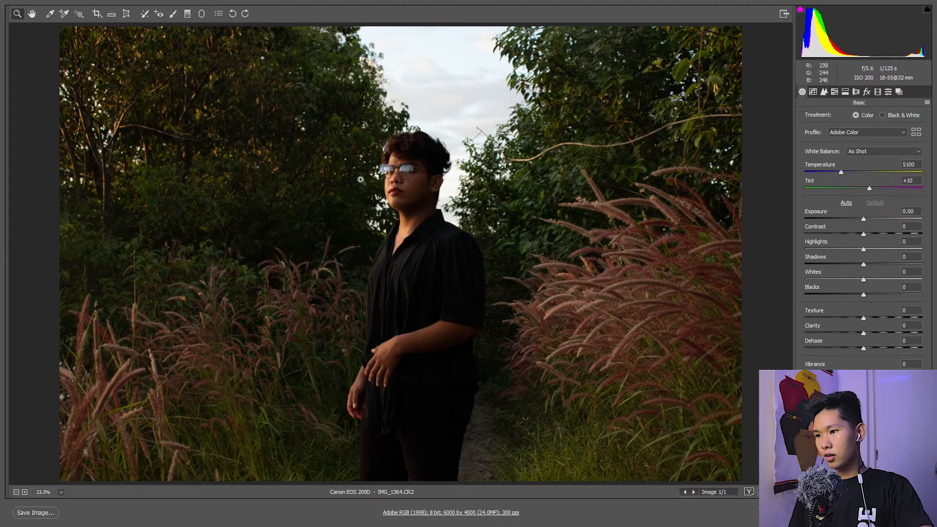
mouse_move(597, 254)
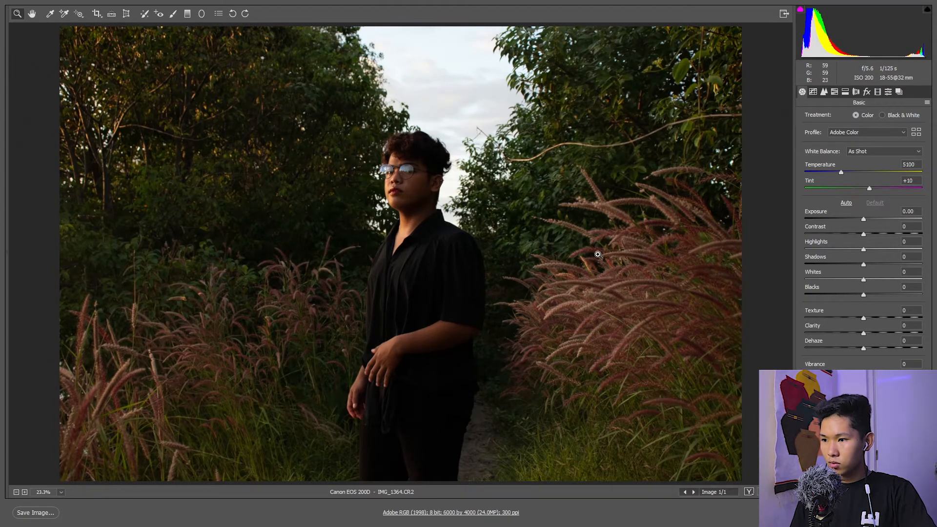
mouse_move(262, 106)
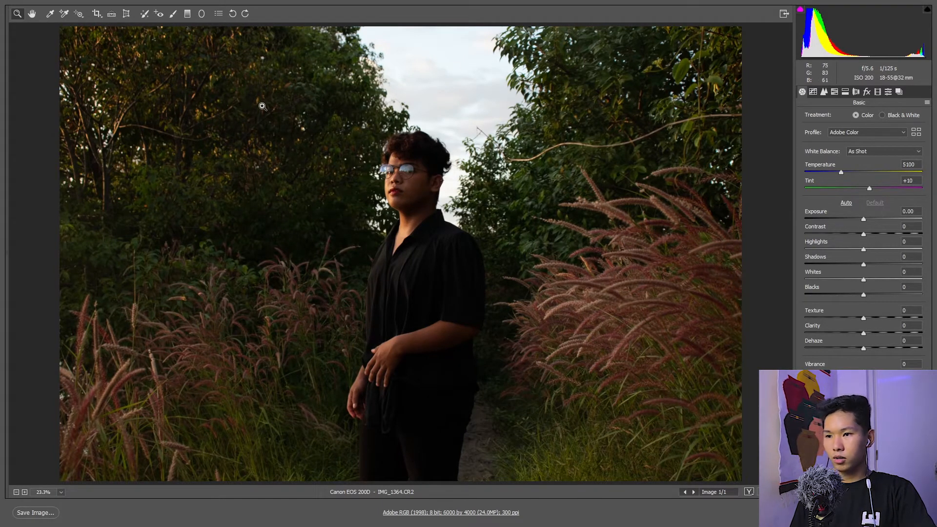
mouse_move(257, 112)
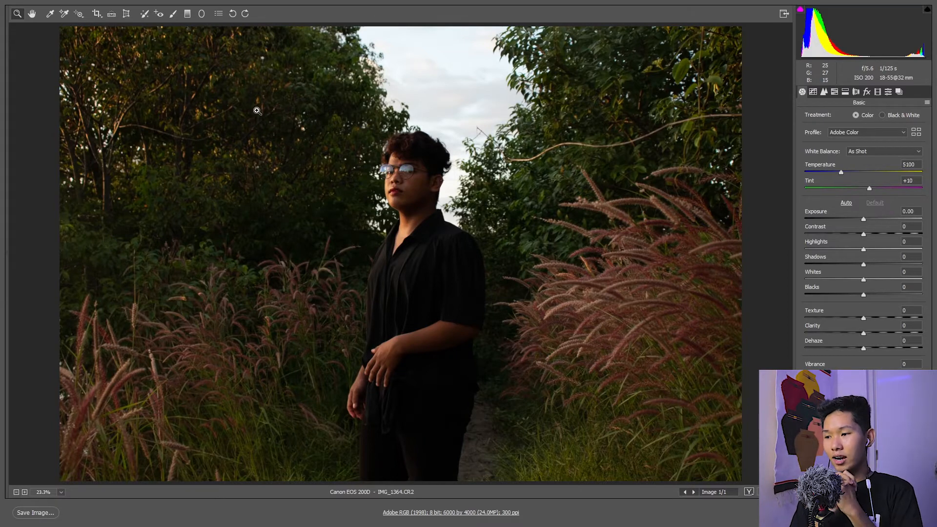
mouse_move(773, 27)
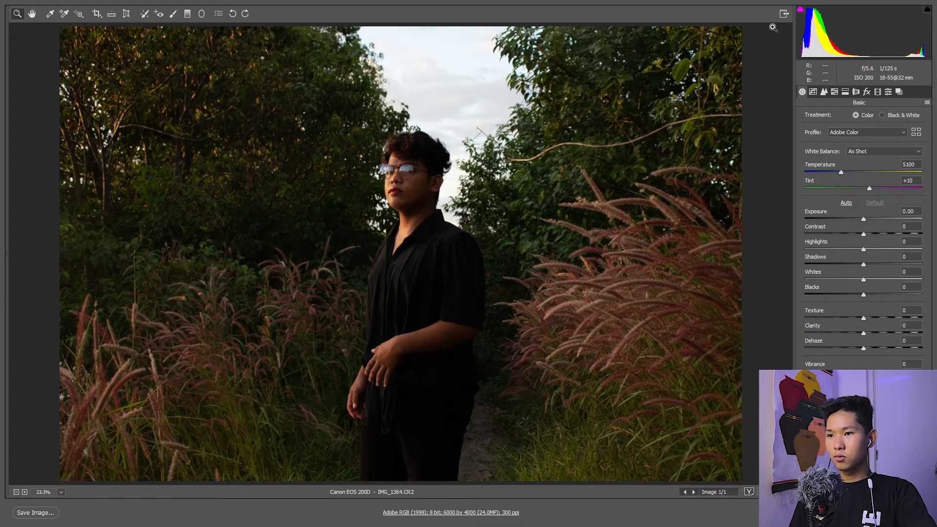
mouse_move(895, 220)
type("+21")
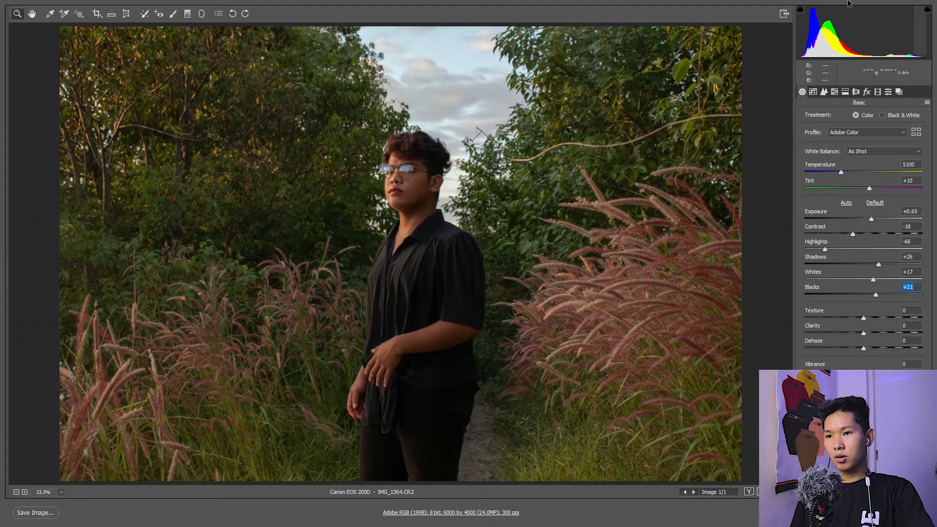
mouse_move(799, 4)
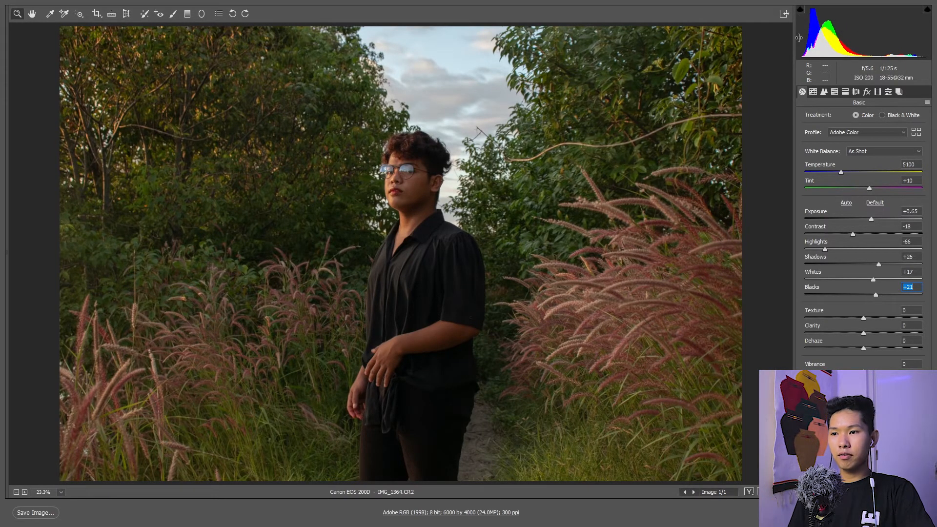
mouse_move(931, 11)
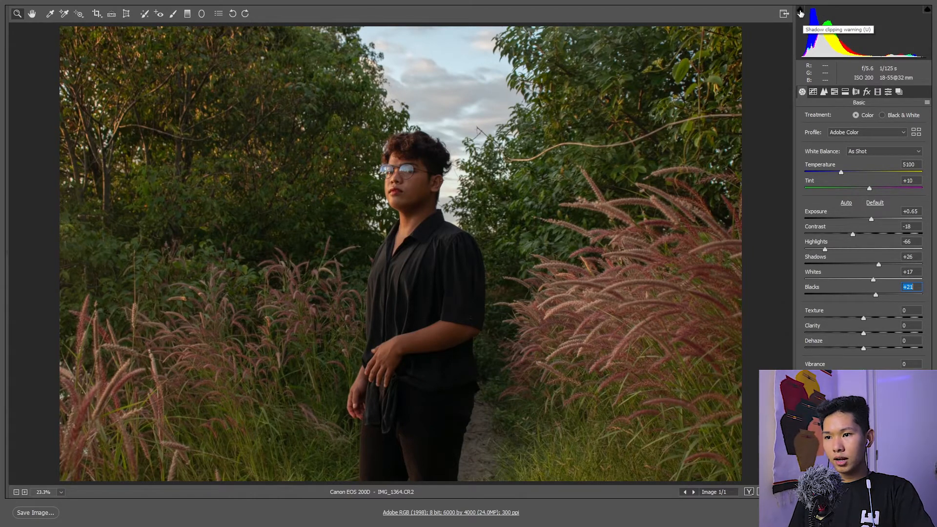
mouse_move(928, 11)
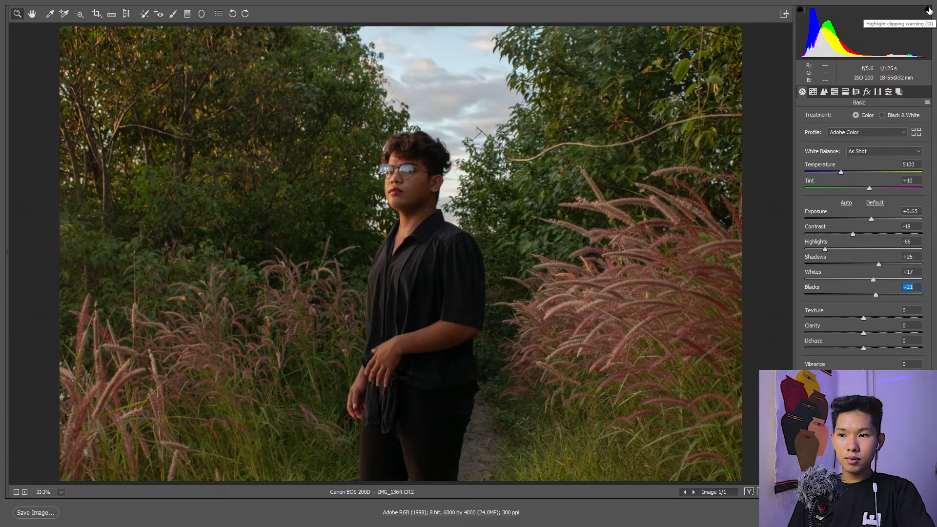
mouse_move(801, 11)
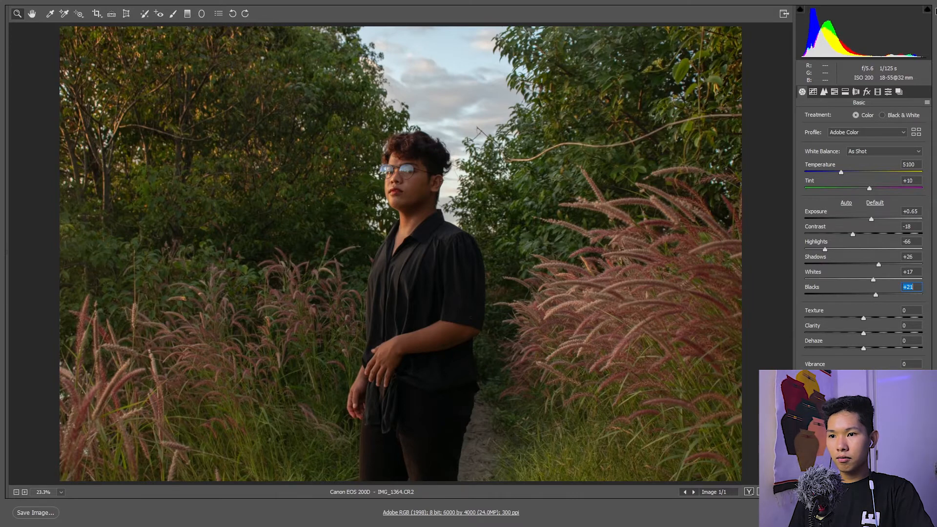
mouse_move(802, 12)
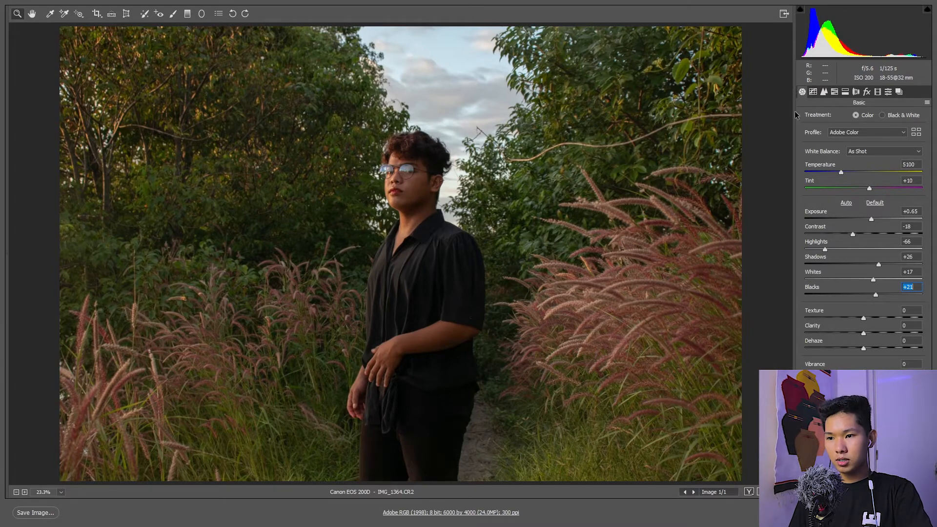
mouse_move(804, 9)
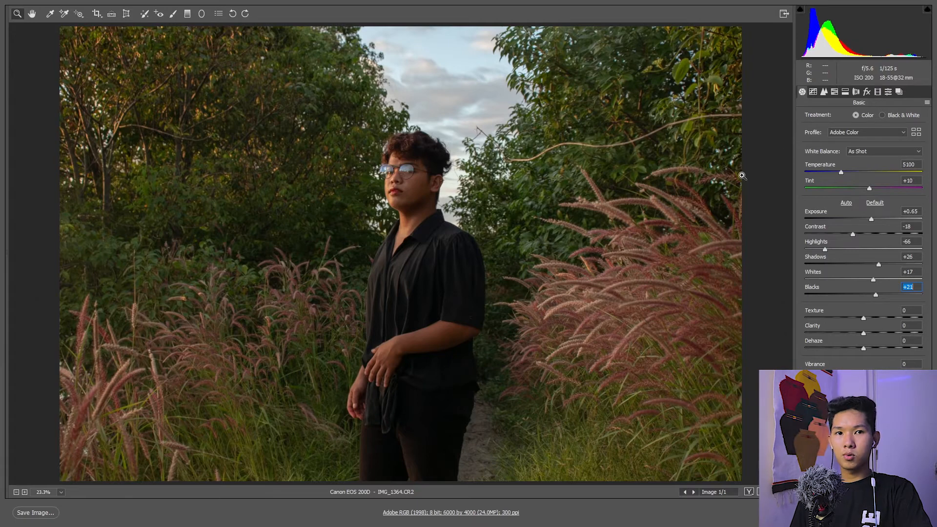
mouse_move(756, 254)
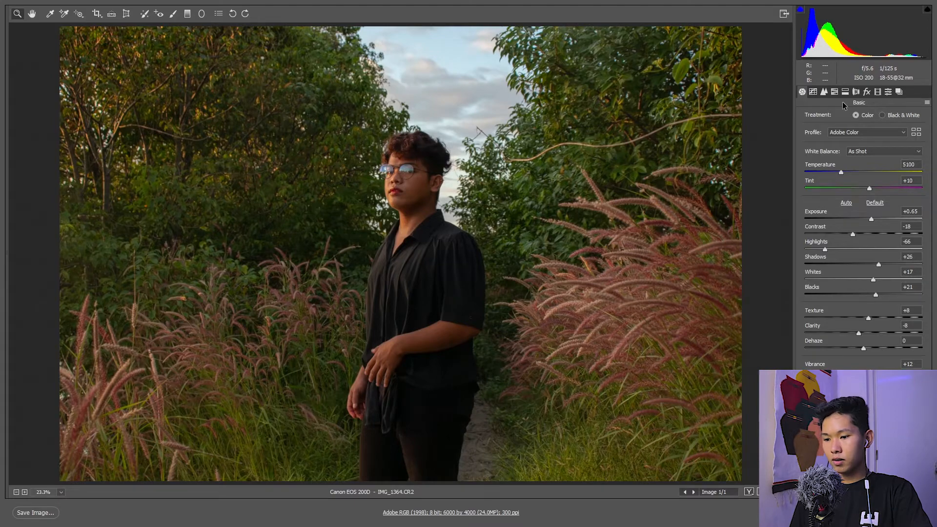
Toggle the preview to show the portrait without the basic tone and presence adjustments
left_click(875, 203)
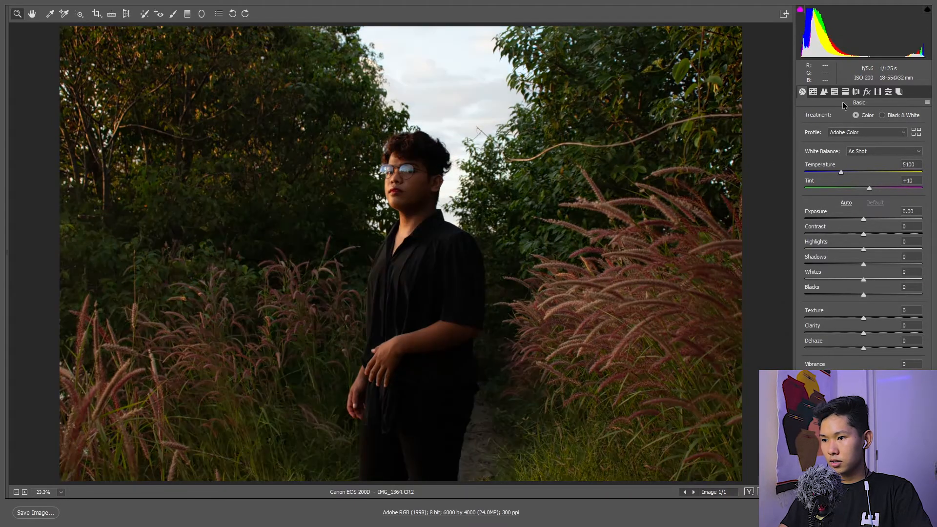
In the HSL Hue controls, nudge Oranges to +3 for a warmer grass tone
left_click(845, 203)
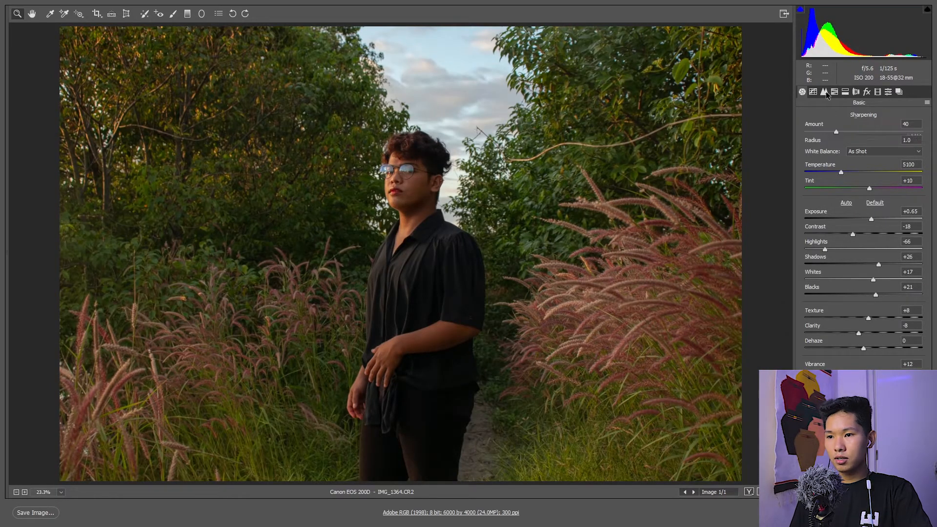
left_click(824, 92)
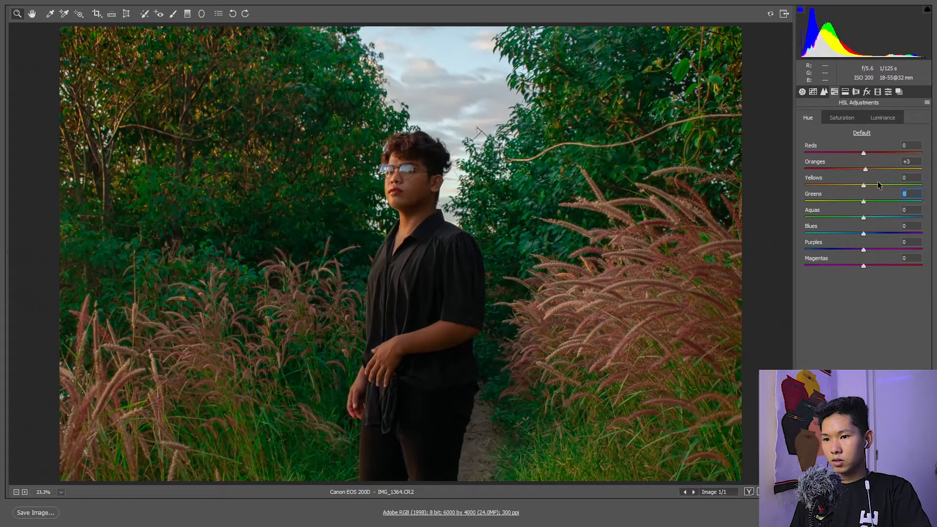
Move to HSL Saturation to drop Yellows and Greens to -100, graying the foliage
left_click(842, 117)
type("-100")
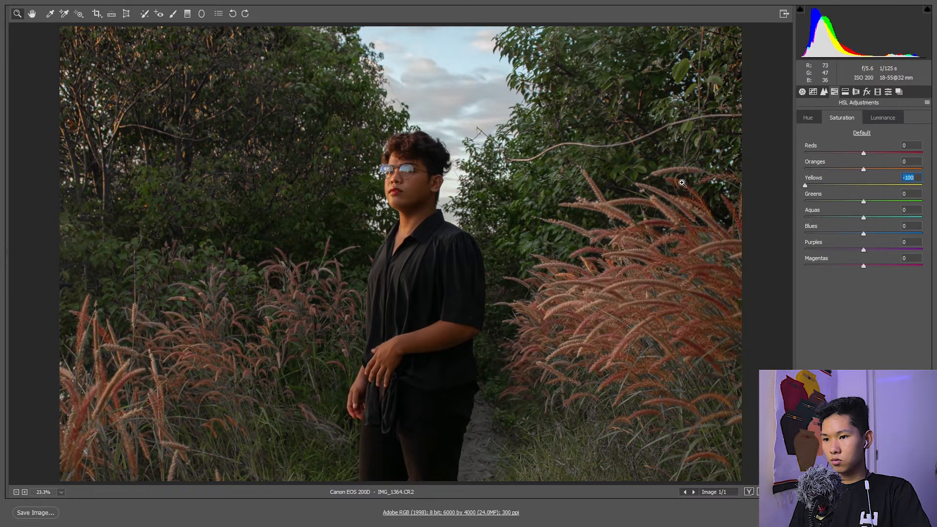
mouse_move(862, 205)
type("-100")
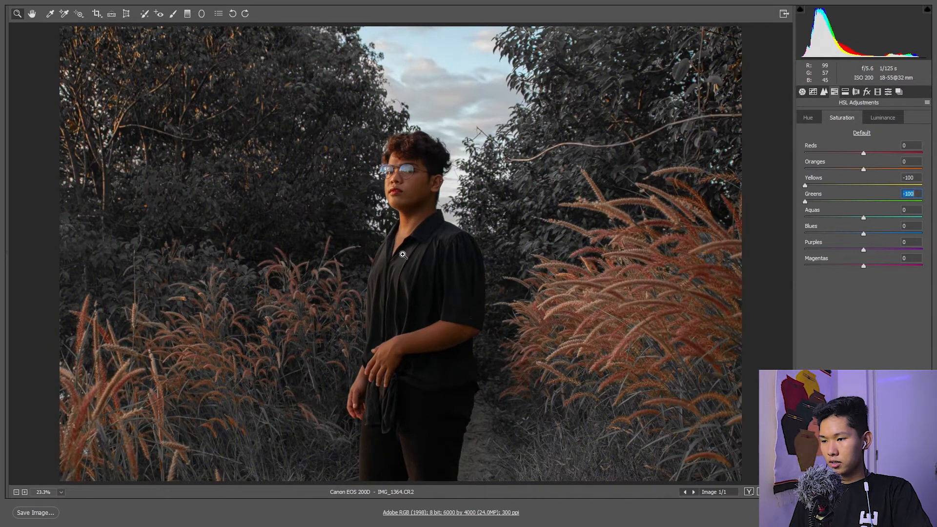
mouse_move(576, 346)
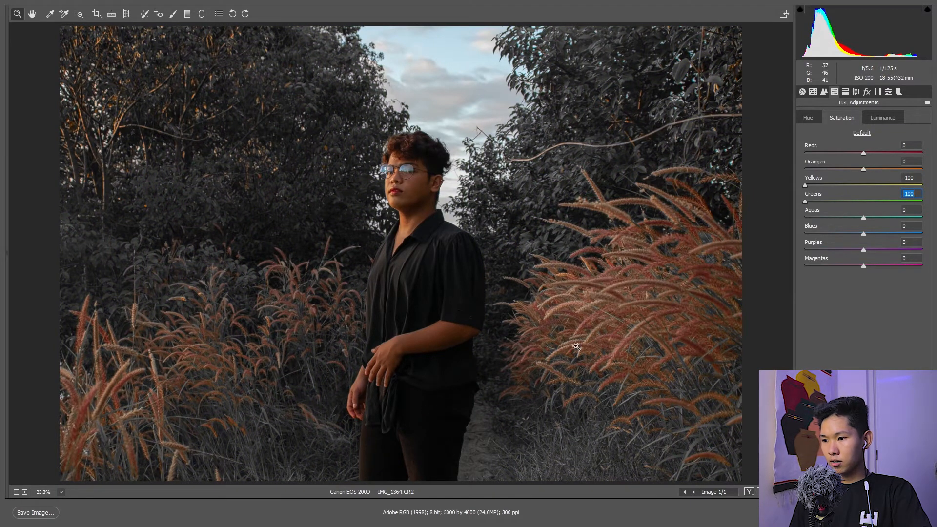
mouse_move(856, 174)
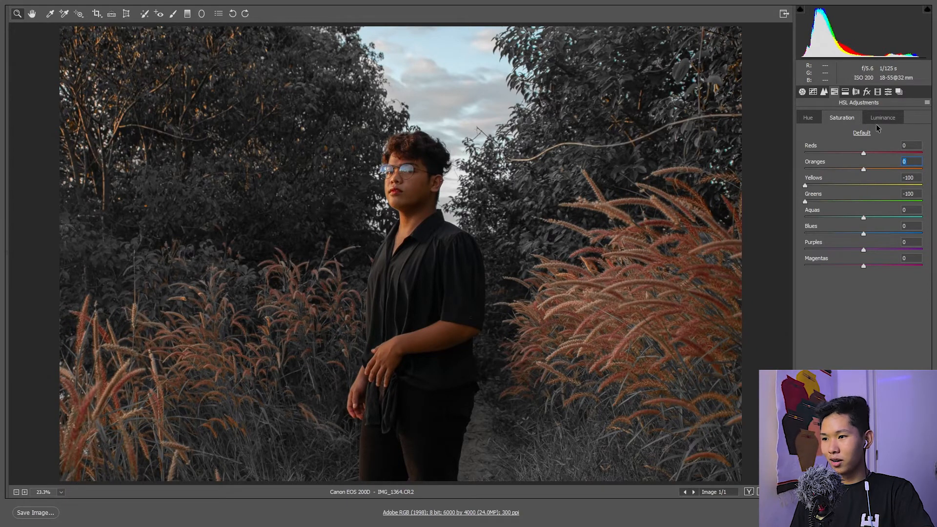
Raise luminance of Oranges to +53 and Blues to +24, then desaturate Blues to -100
left_click(883, 117)
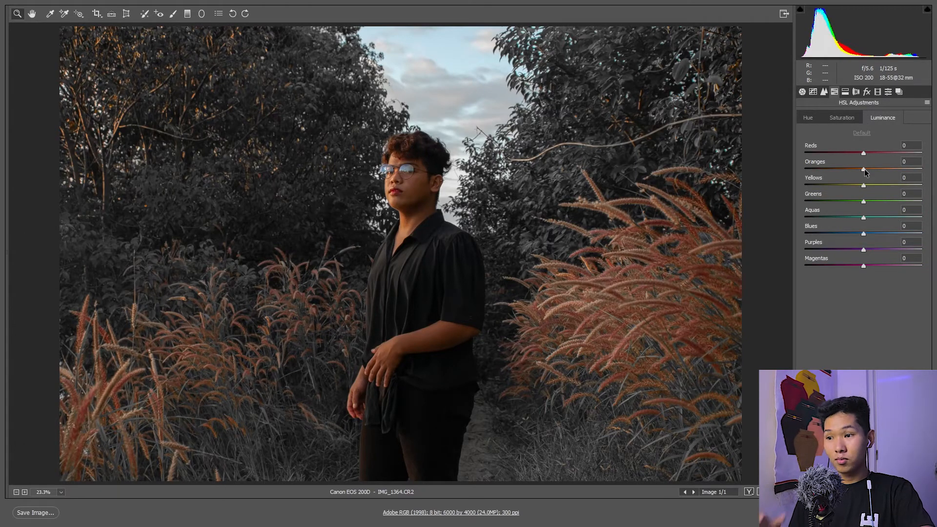
left_click(841, 117)
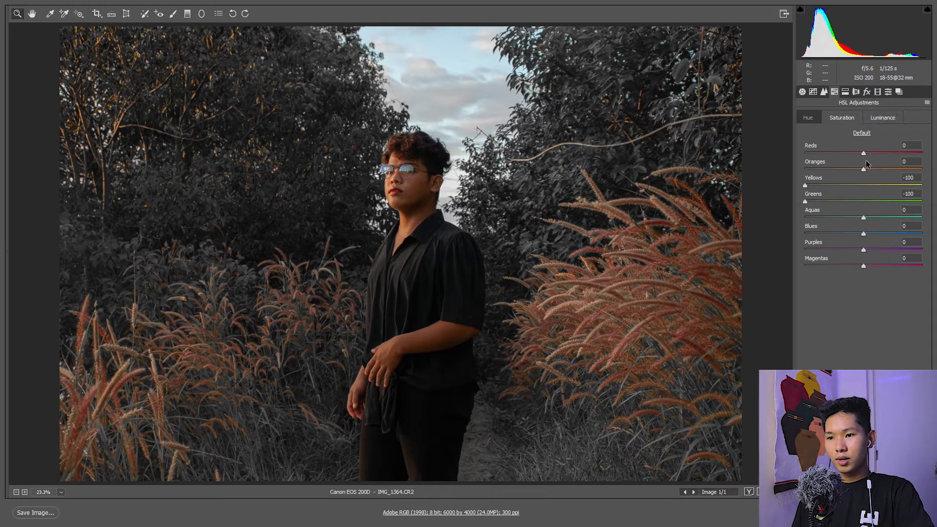
left_click(883, 117)
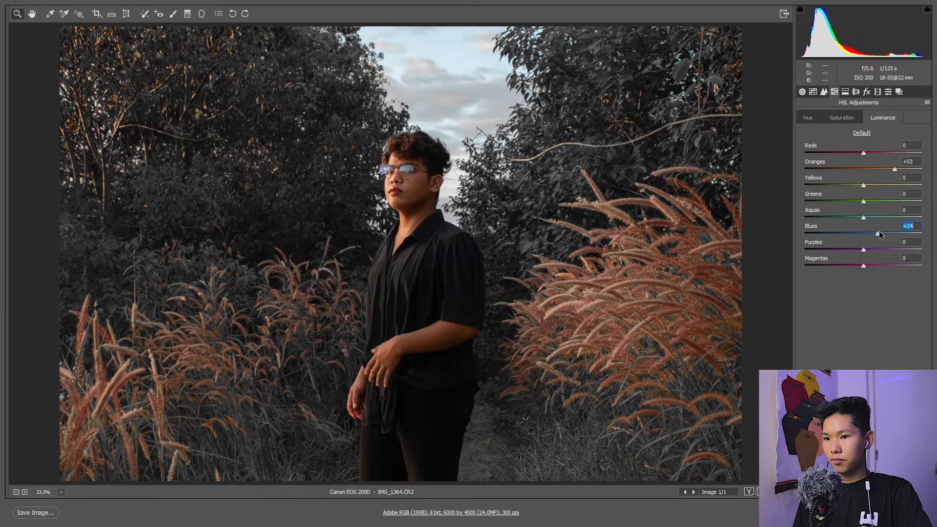
left_click(842, 117)
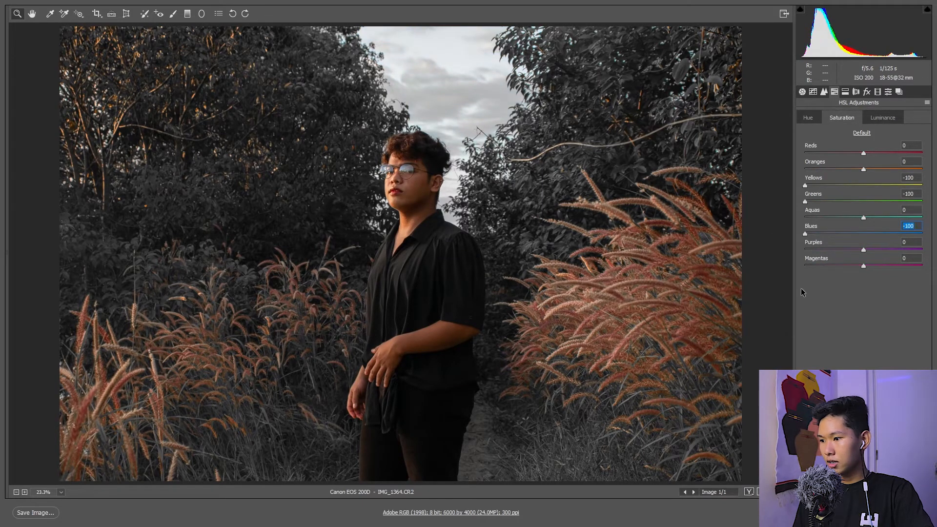
mouse_move(841, 185)
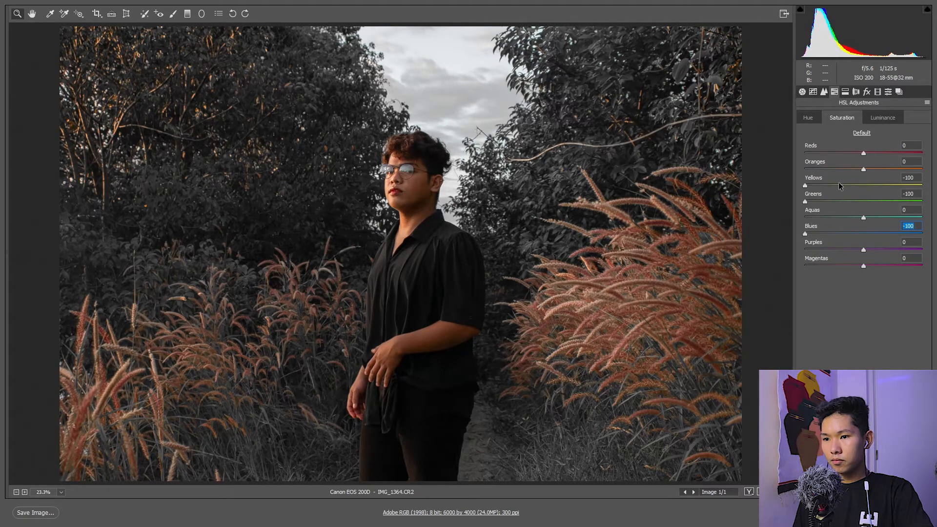
Apply split toning: highlights hue 62 saturation 13, shadows hue 234 saturation 10
left_click(834, 91)
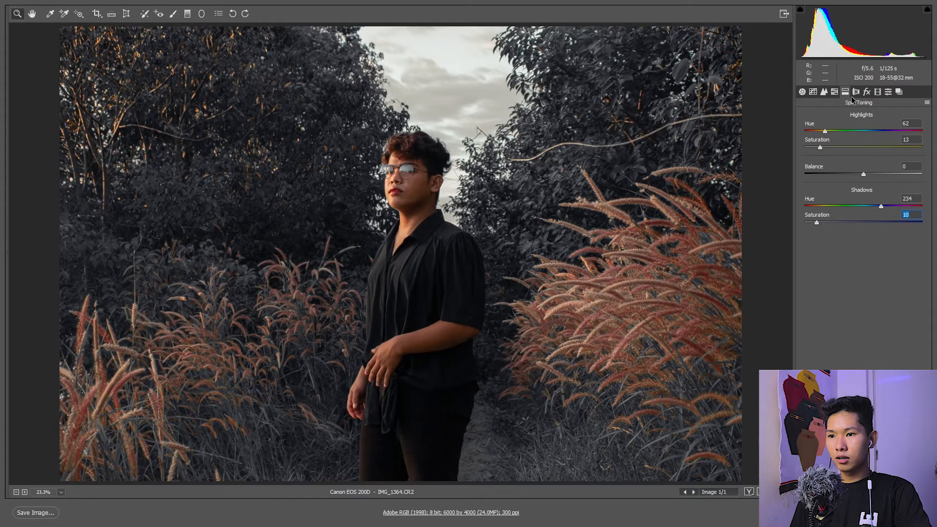
Add a -24 post-crop vignette in Effects, then review HSL, Calibration and Basic settings
left_click(855, 92)
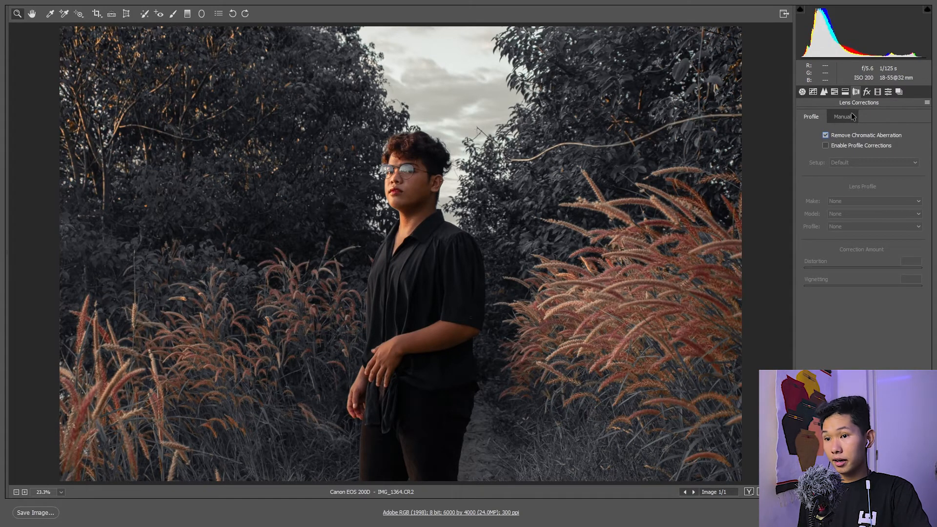
mouse_move(875, 104)
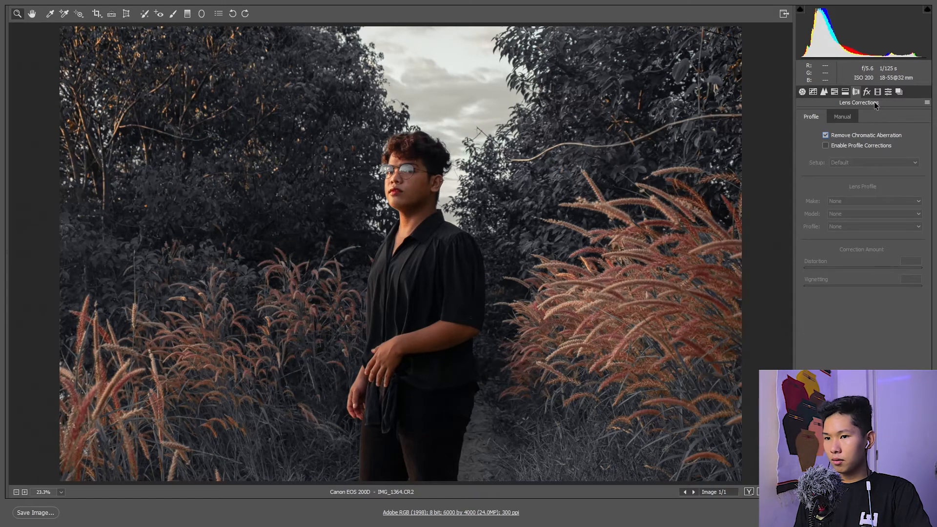
left_click(867, 92)
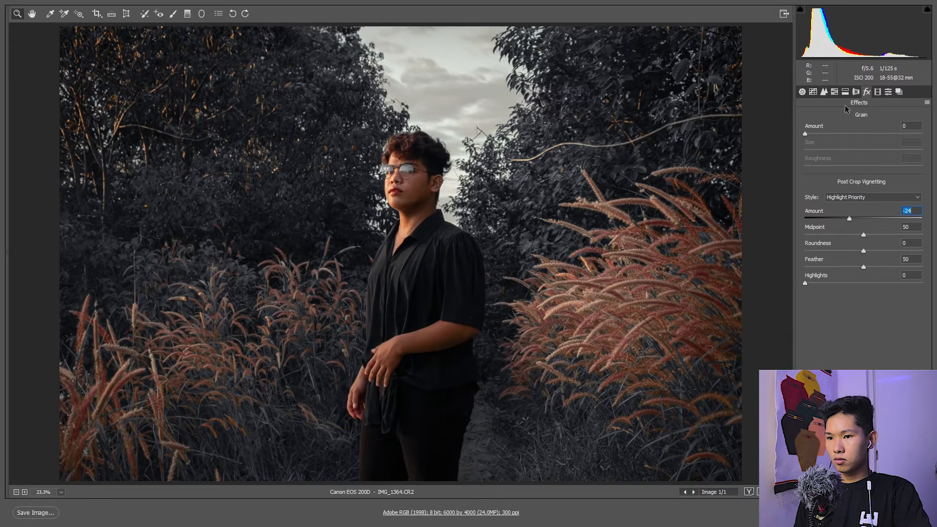
left_click(824, 91)
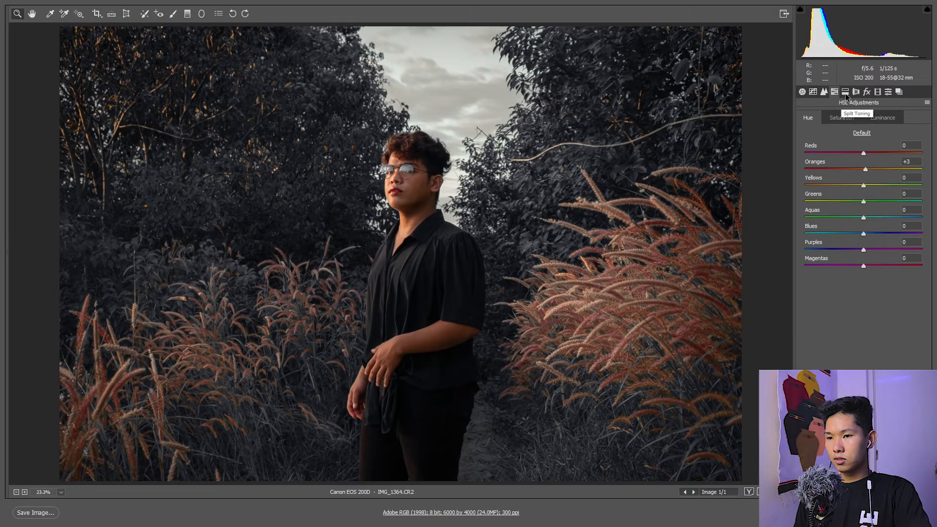
left_click(877, 92)
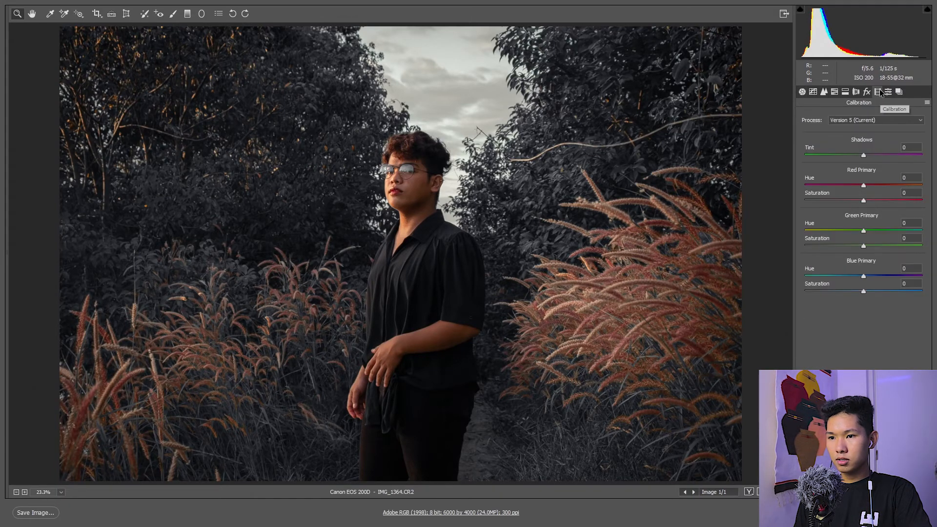
left_click(802, 92)
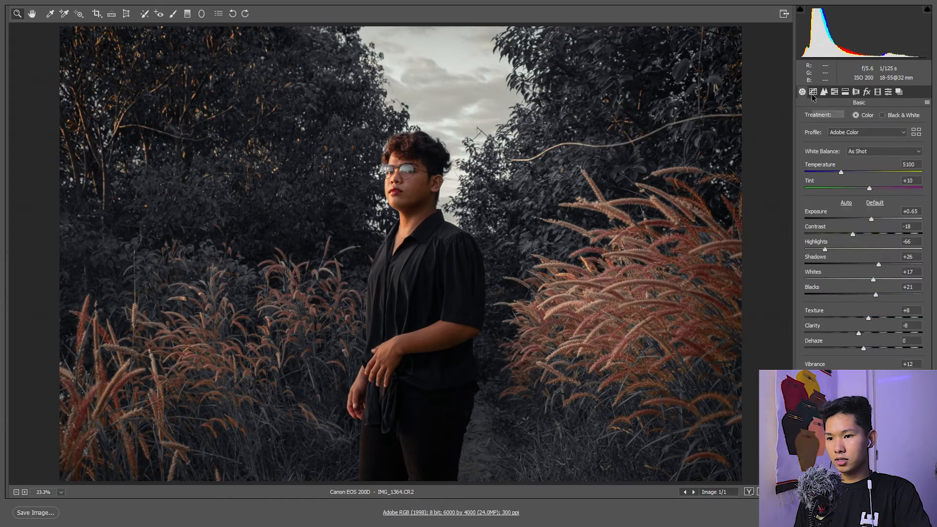